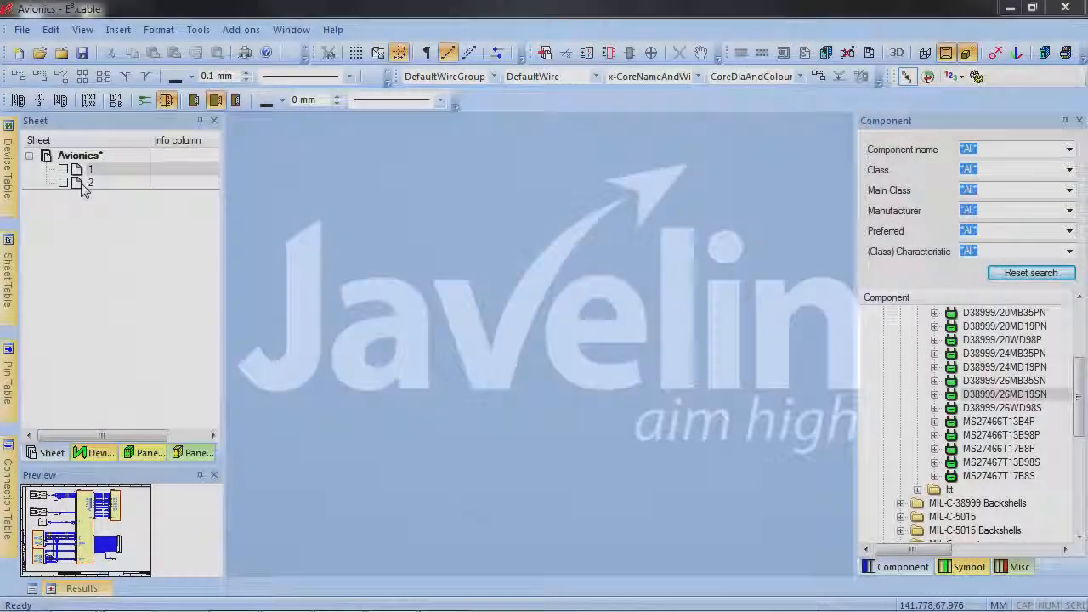
Open sheet 1 under Avionics from the Sheet tree to show its schematic.
double_click(91, 169)
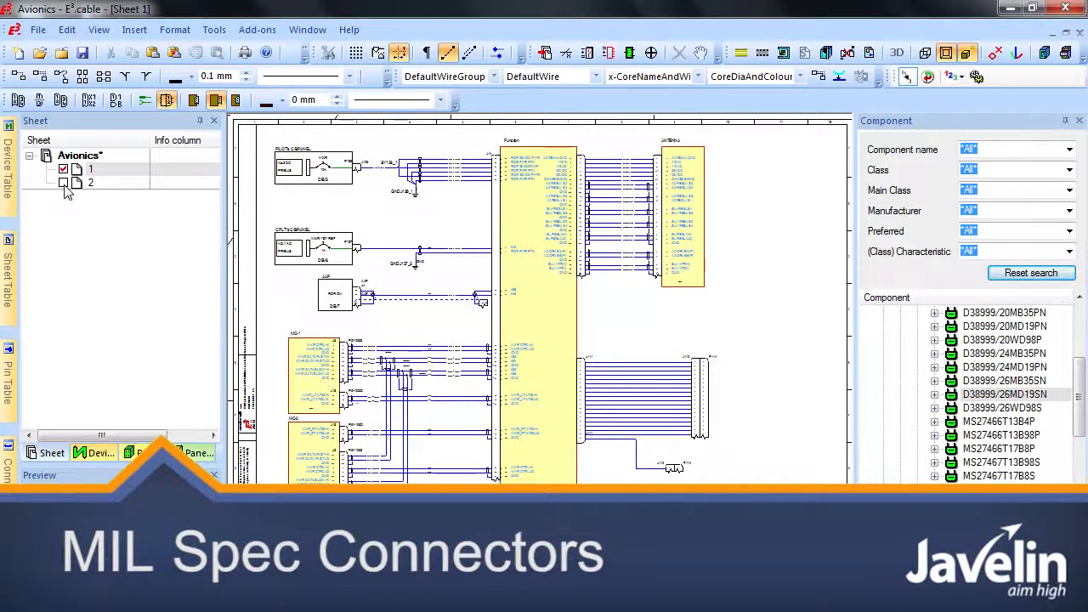
left_click(65, 184)
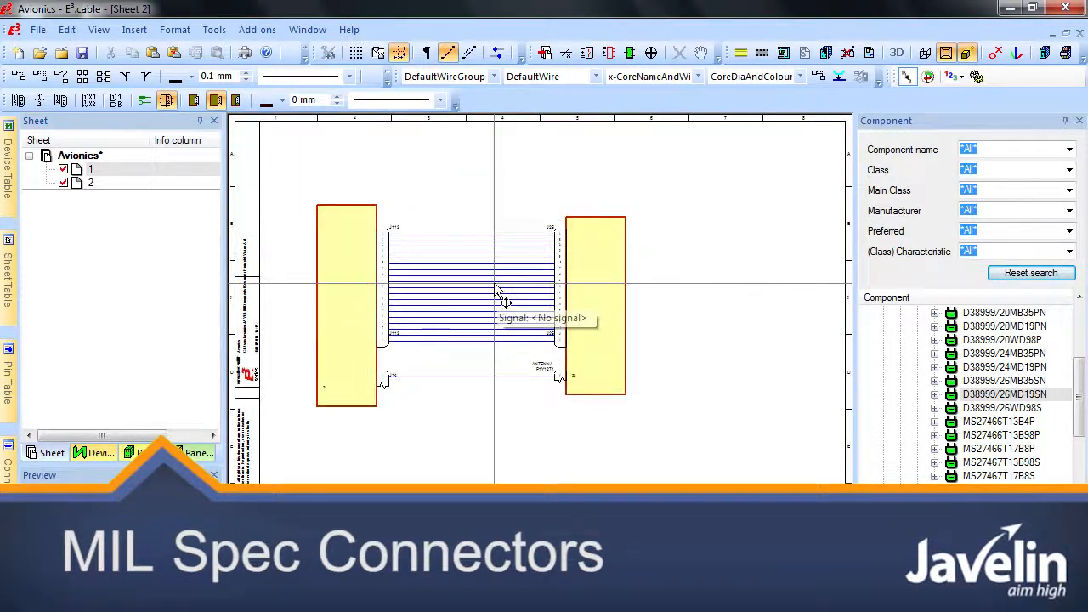
left_click(123, 170)
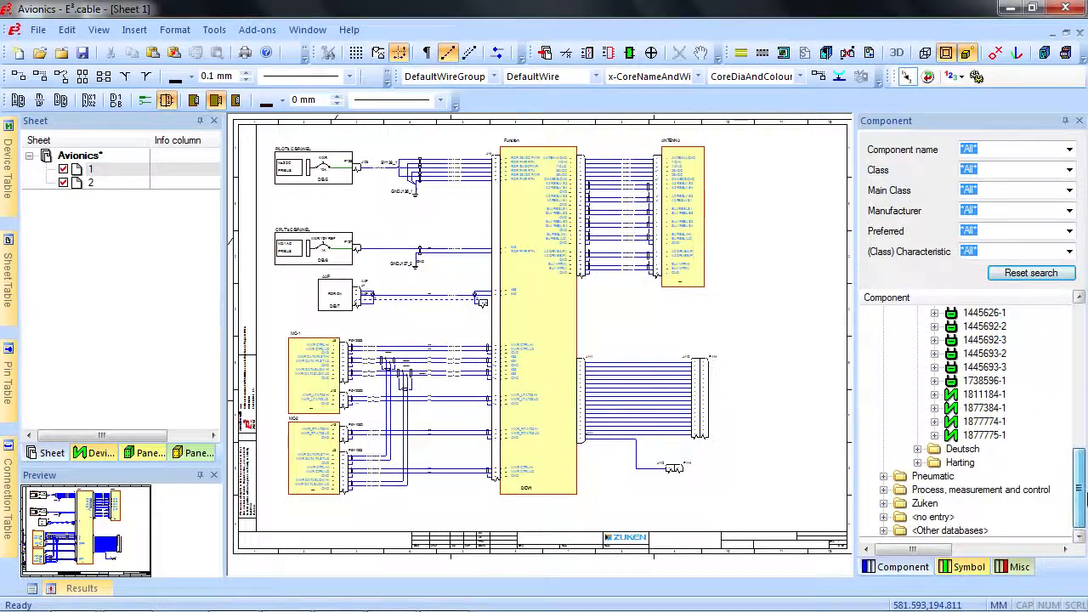
Show the Device Table with J14 expanded so each pin's Placement column is visible.
left_click(935, 313)
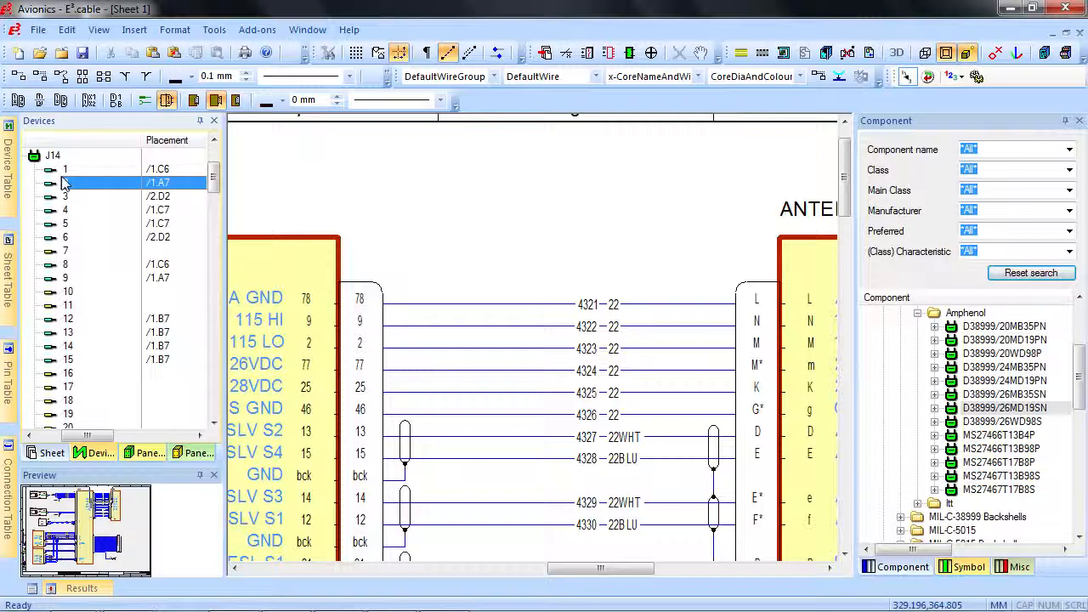
Select J14 pin 1, then jump to pin 6's placement at /2.D2 beside the ANTENNA connection.
left_click(85, 169)
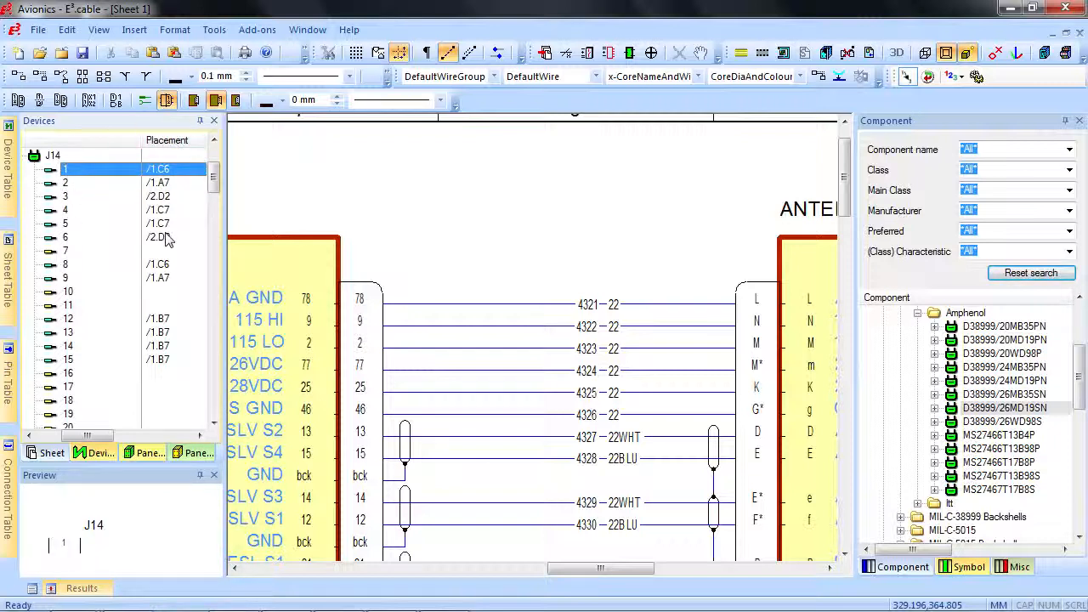
left_click(65, 251)
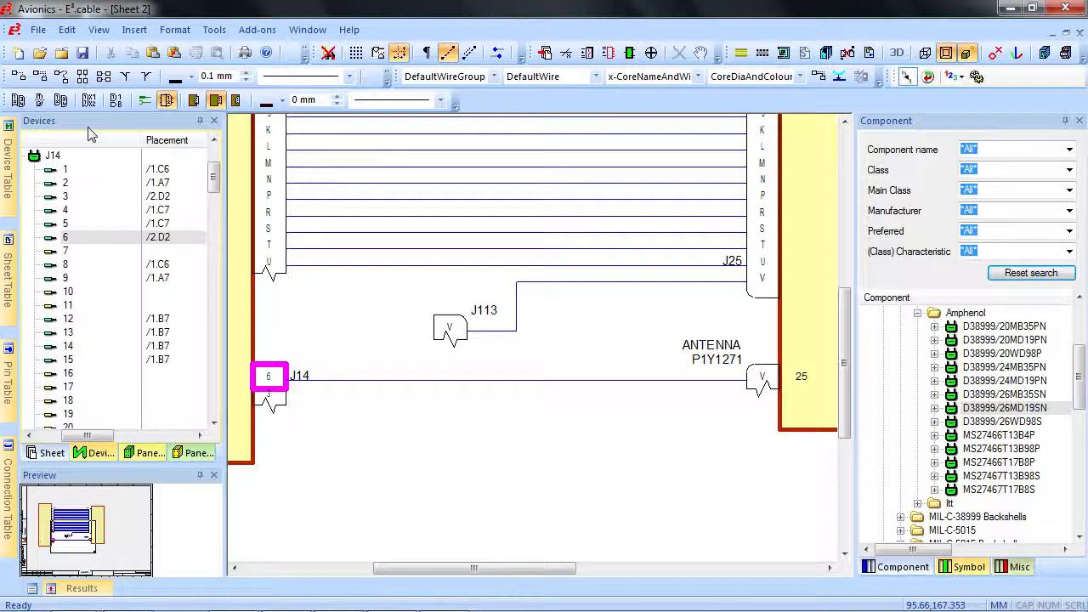
mouse_move(41, 100)
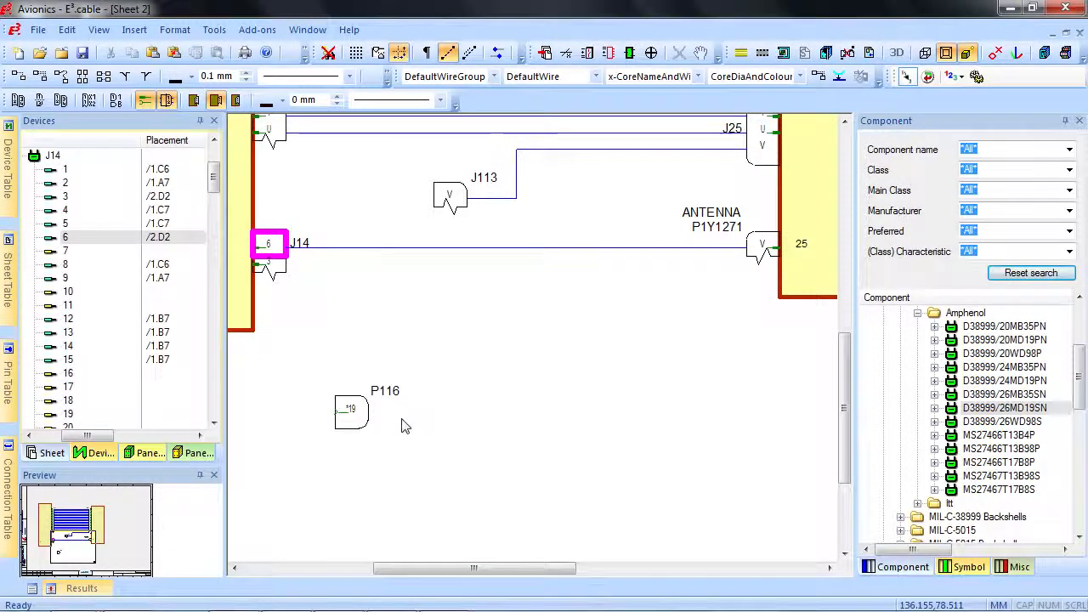
Place the Amphenol D38999/26MD19SN part from the Component panel on sheet 2 as P116.
left_click(1003, 408)
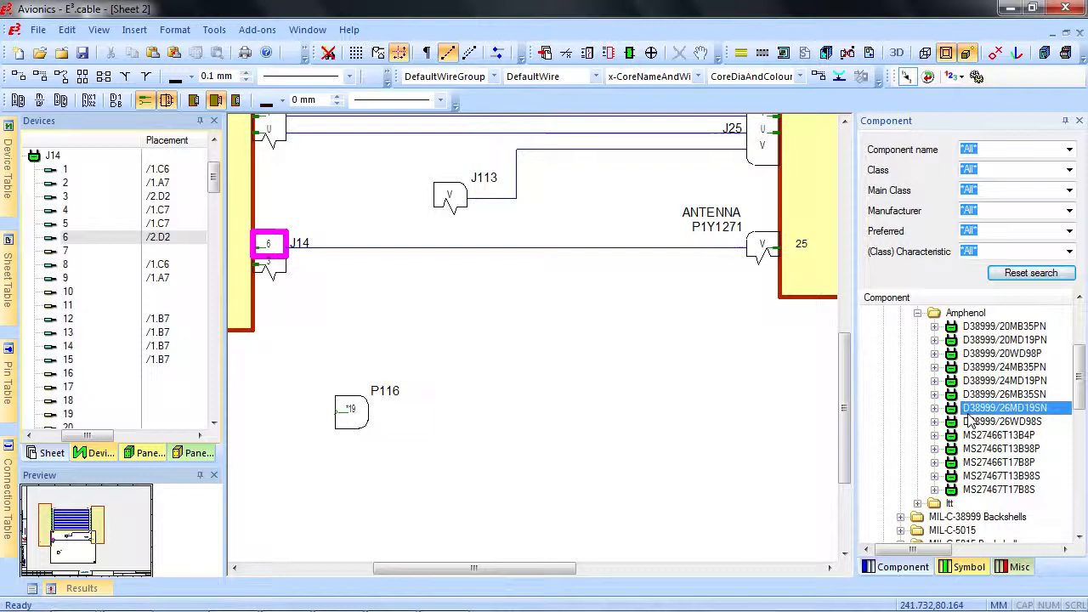